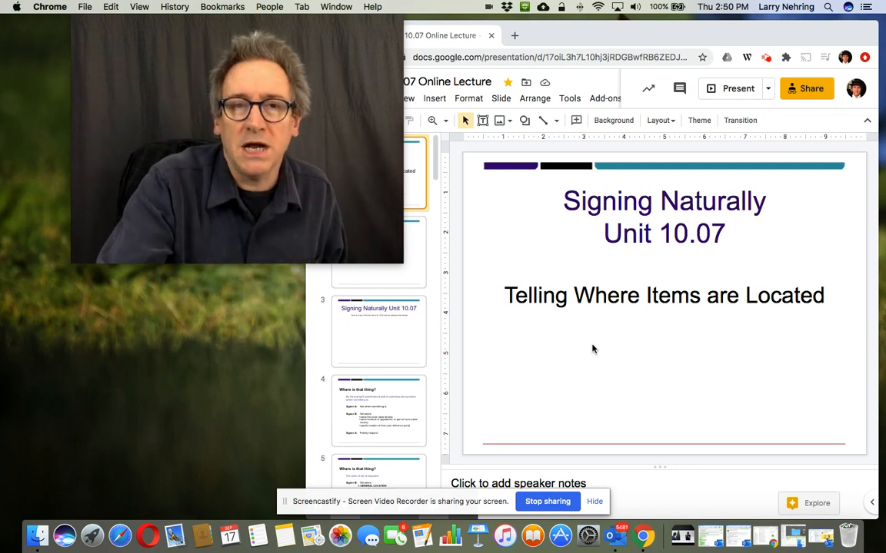
mouse_move(412, 281)
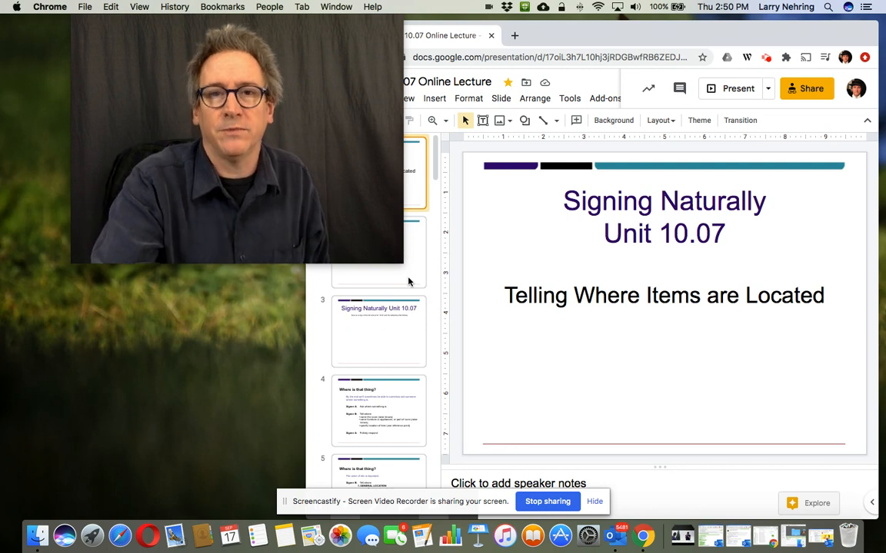
Step: Show slide 3, 'Signing Naturally Unit 10.07' with the full-lecture note
left_click(378, 332)
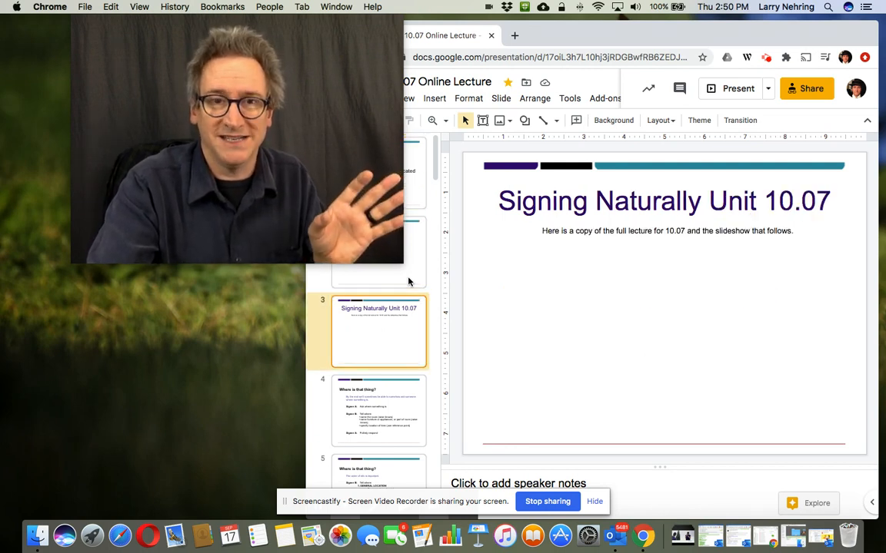
Step: Show slide 6, 'Where is that thing?', describing the older tall man with glasses
left_click(378, 411)
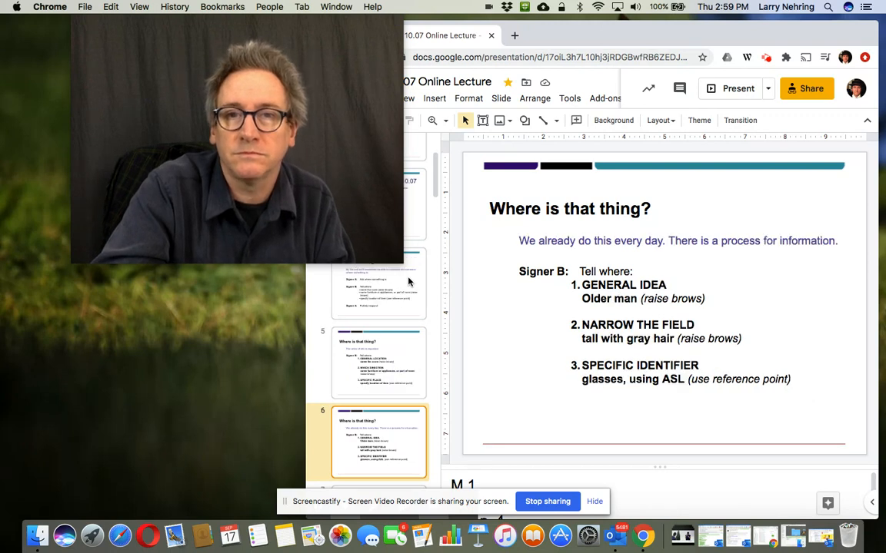
left_click(379, 363)
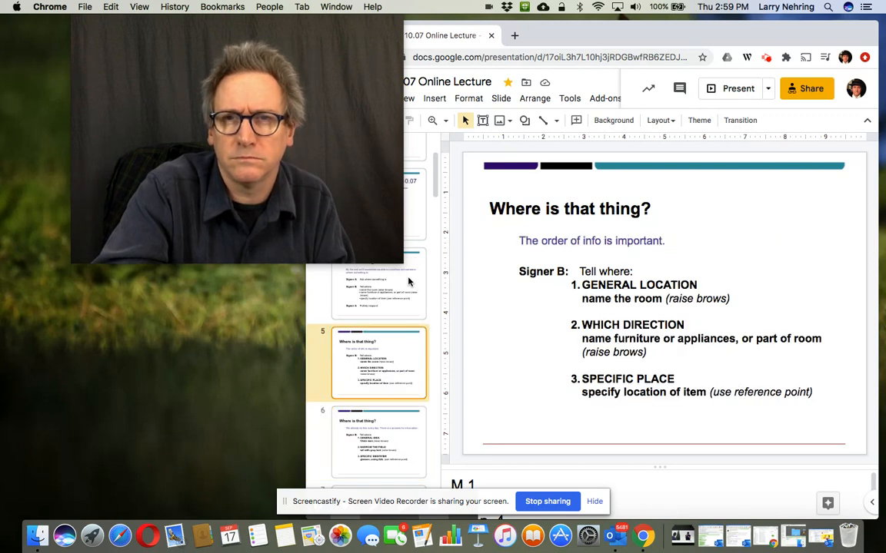
left_click(378, 443)
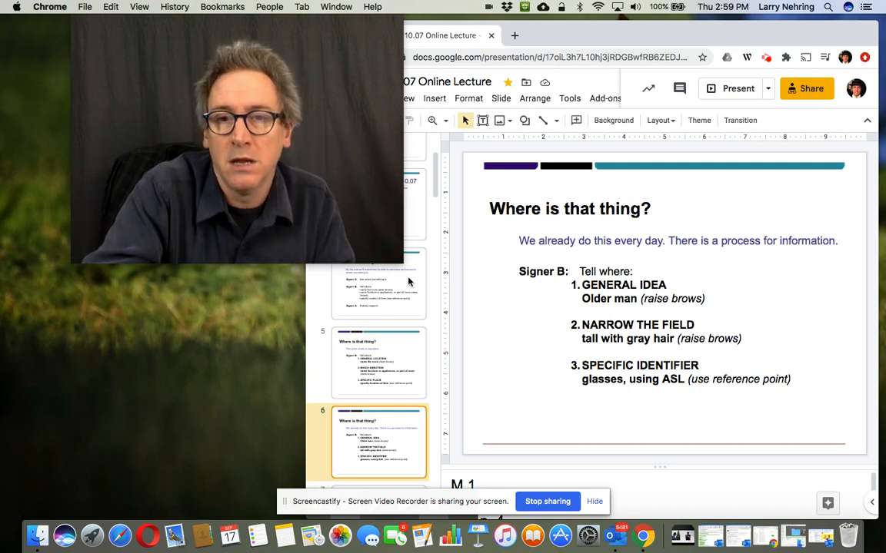
left_click(378, 443)
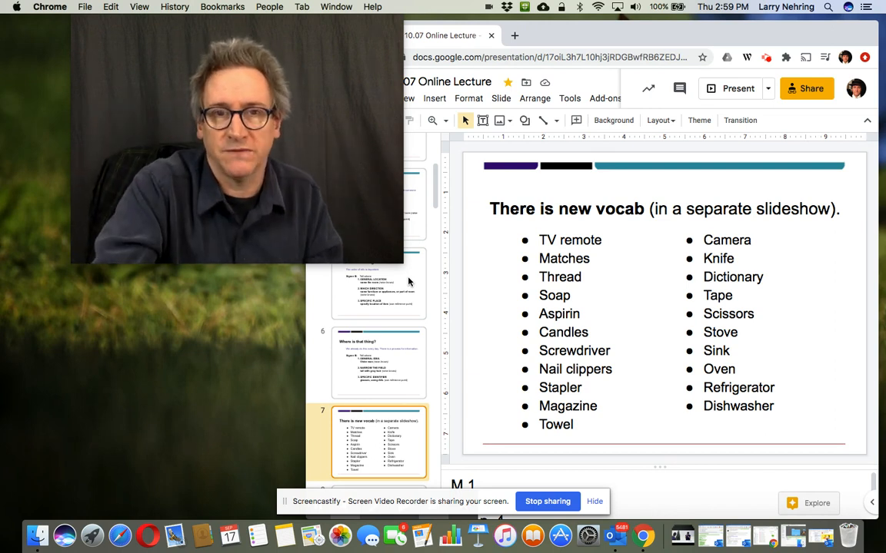
Step: Advance from the new vocab list to slide 11, Household Items 13 through 16
left_click(378, 443)
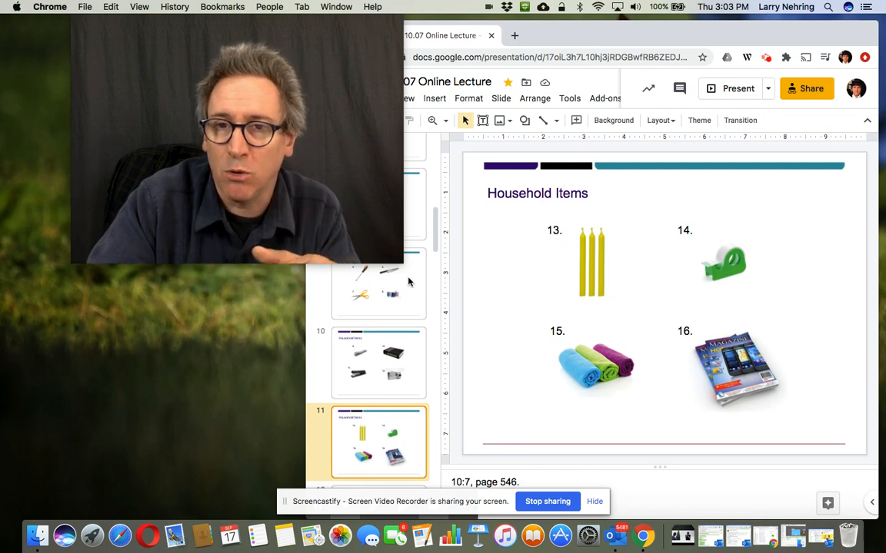
left_click(378, 443)
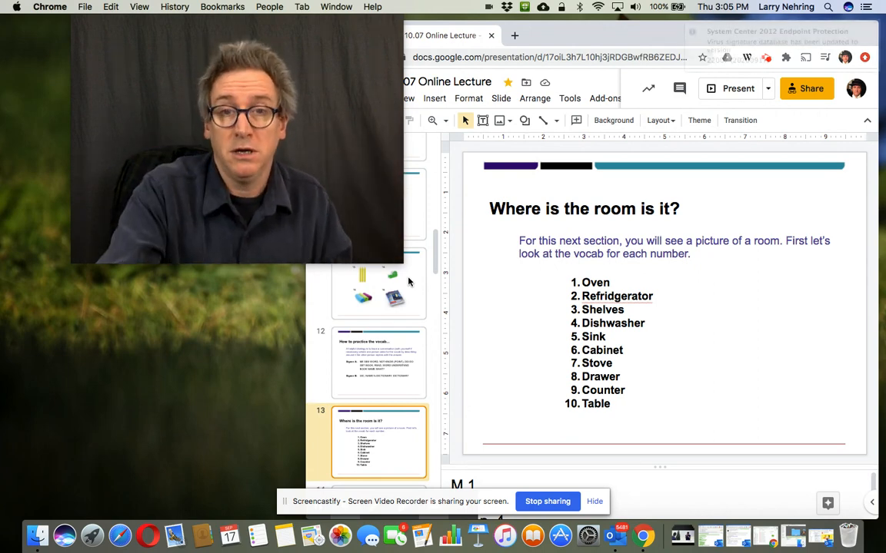
Step: Advance to slide 13, 'Where is the room is it?', listing ten room vocab words
left_click(378, 443)
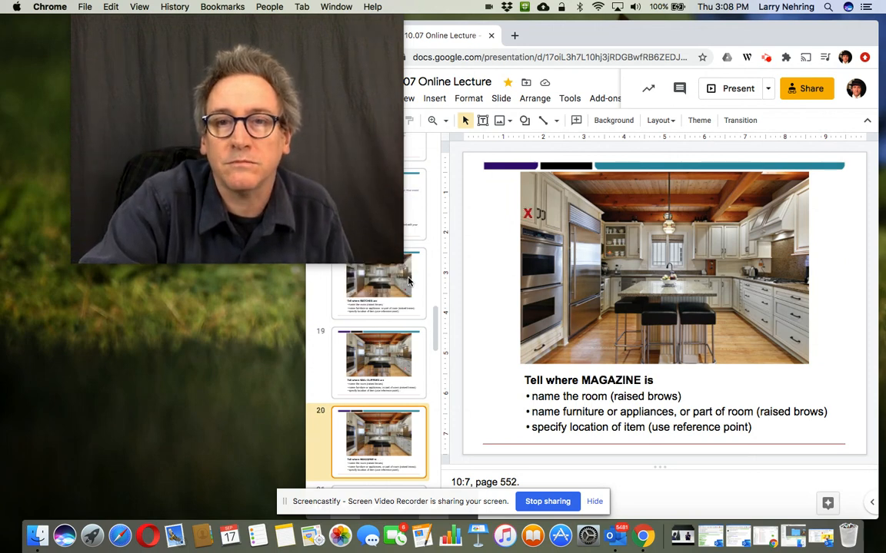
Step: Show slide 23, 'SN Unit 10.07: Dialogue #2', with the scissors video
left_click(378, 363)
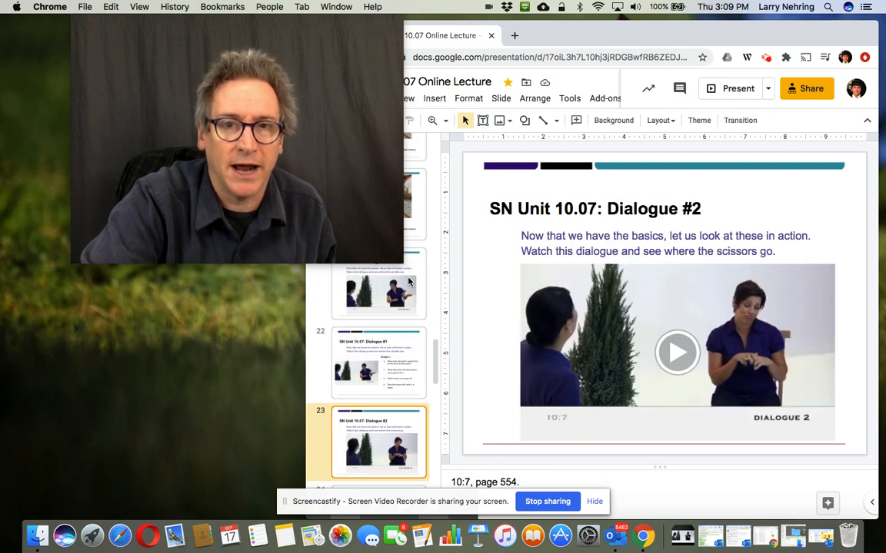
Step: Revisit Dialogue #1, then advance to slide 25, 'Ask for a Favor, #1 - 6'
left_click(379, 362)
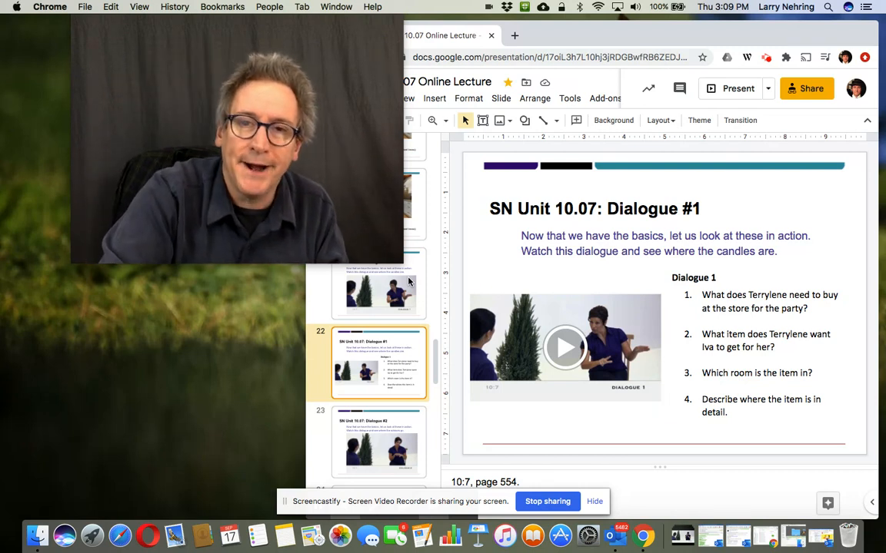
left_click(378, 443)
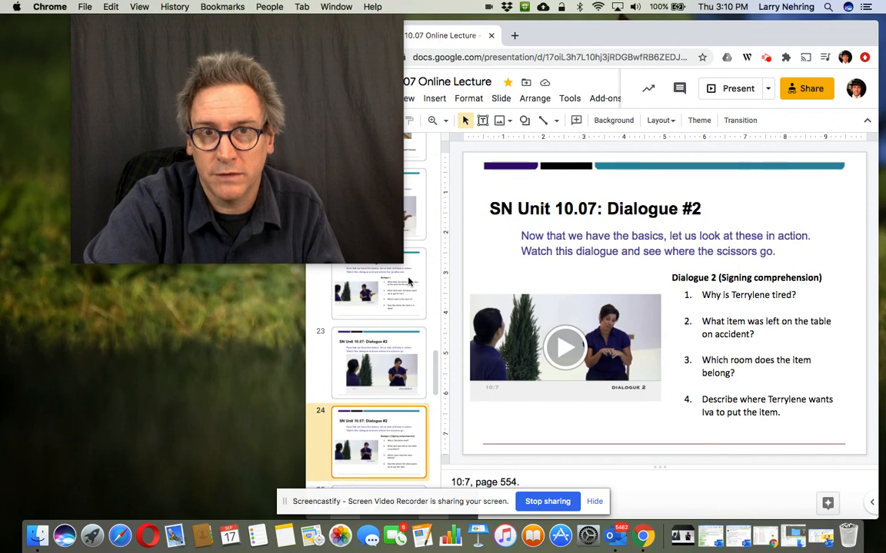
left_click(378, 442)
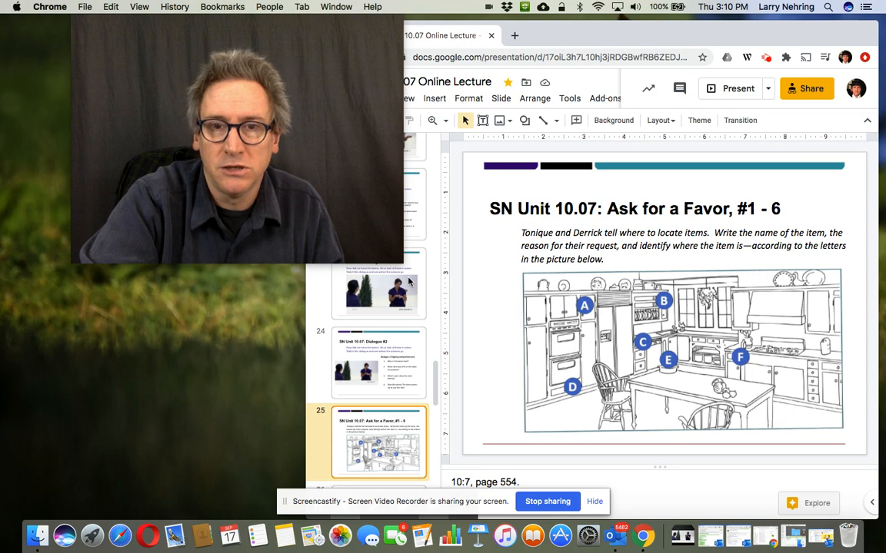
Step: Advance past the new-vocab list to slide 33, 'SN Unit 10.07 all videos'
left_click(378, 442)
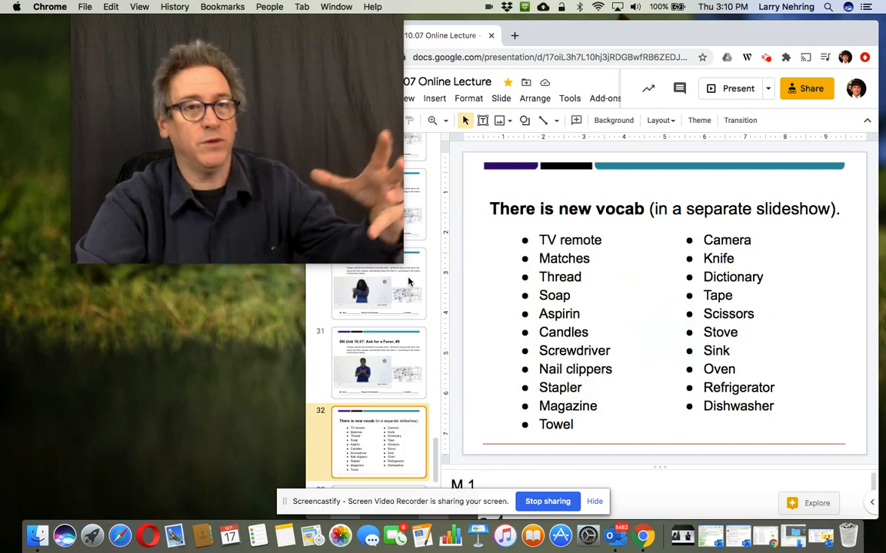
left_click(378, 454)
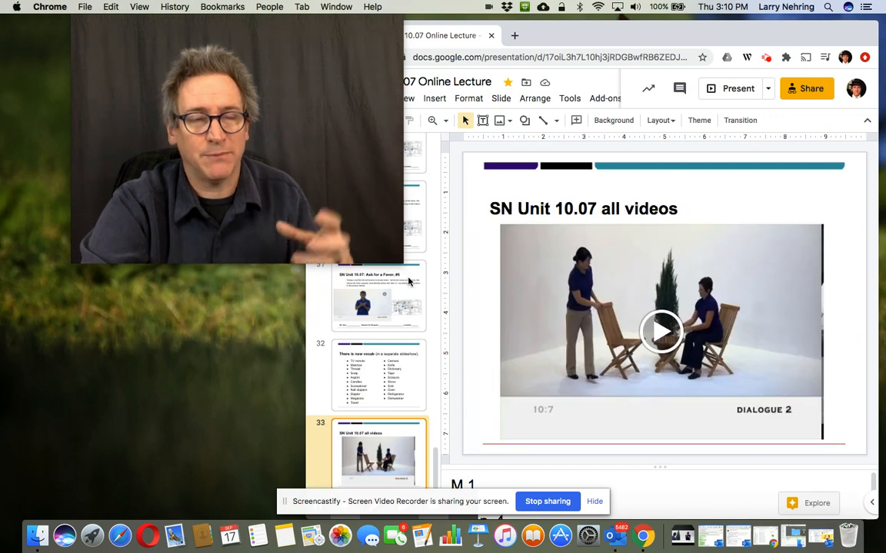